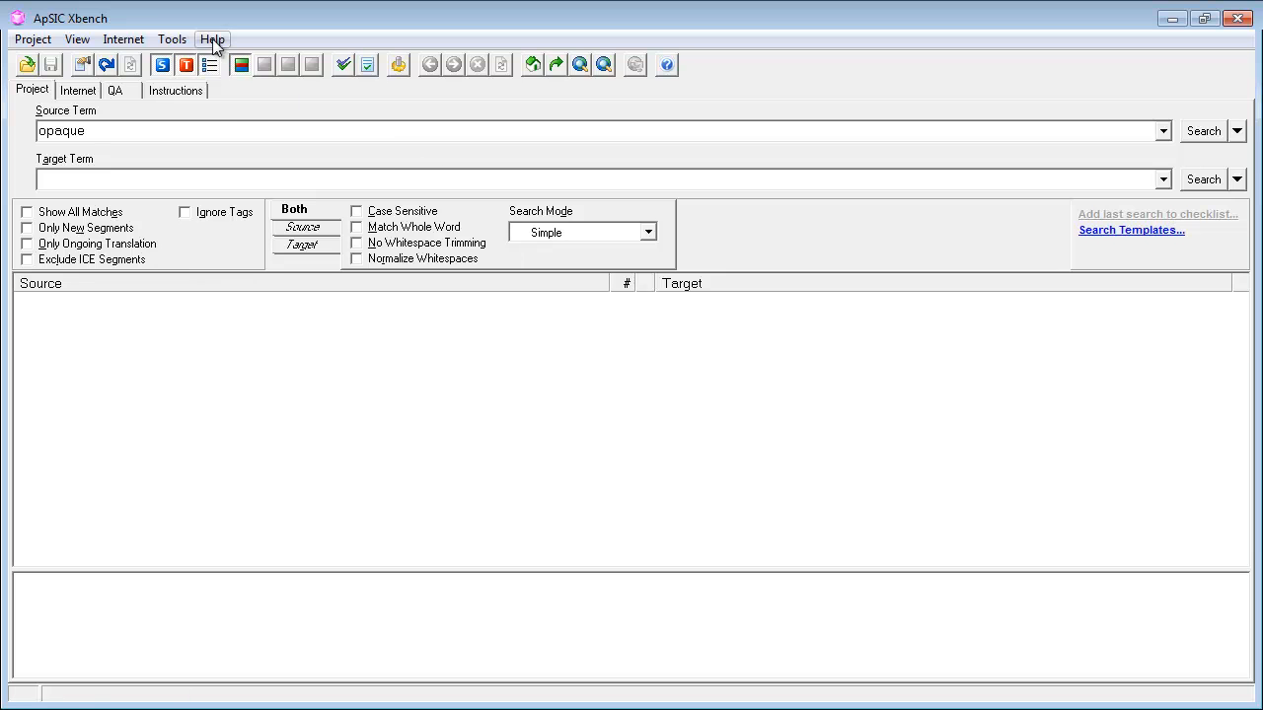
Check the ApSIC Xbench version information and dismiss it
{"action": "left_click", "coordinate": [213, 40]}
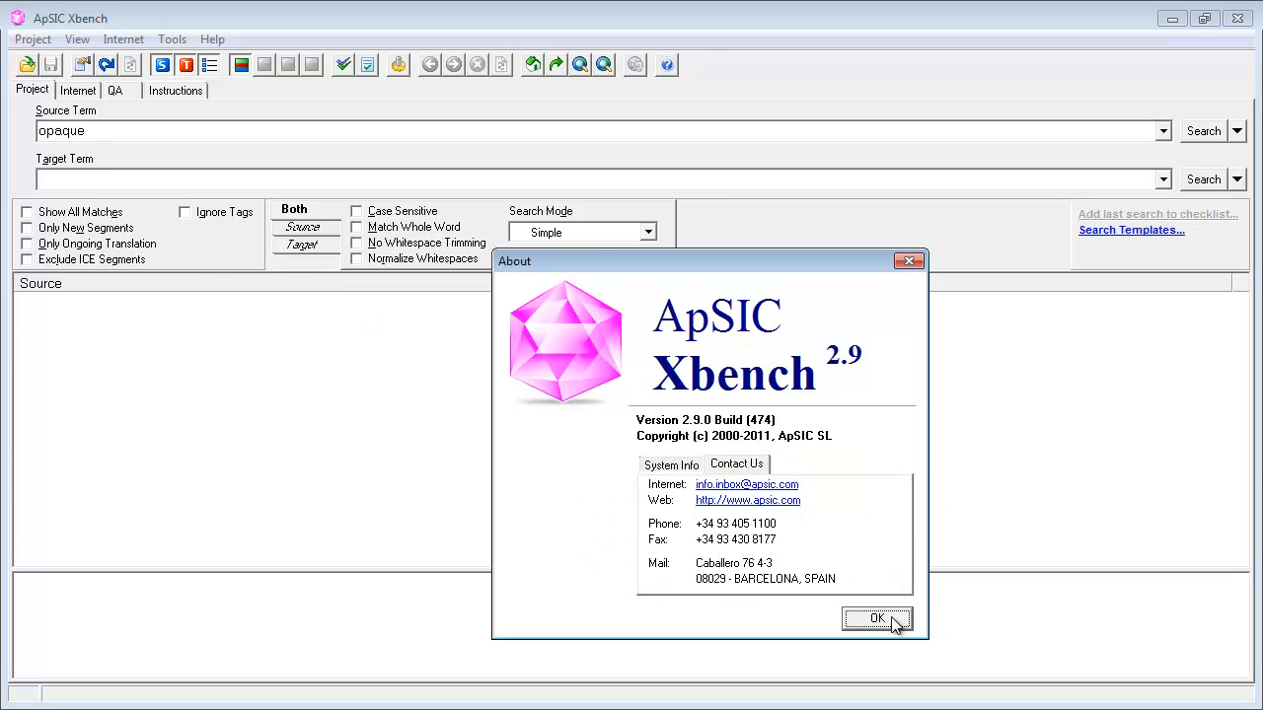
{"action": "left_click", "coordinate": [876, 620]}
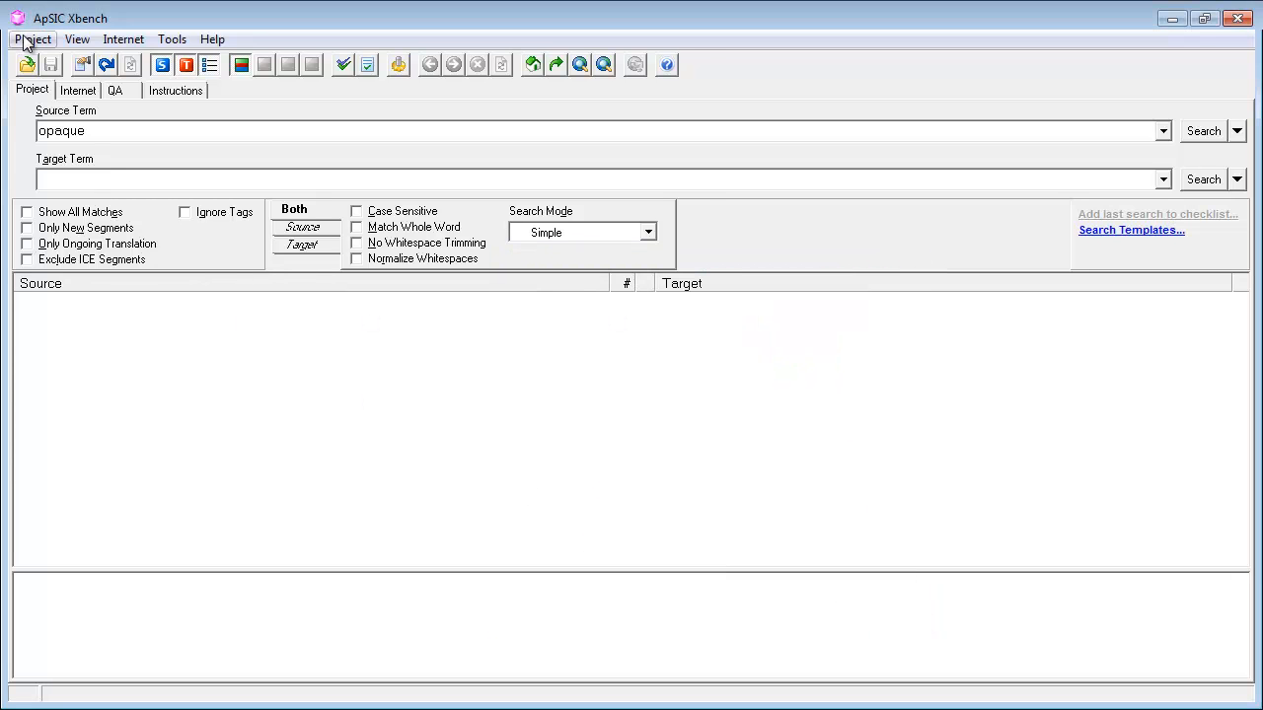
In Project Properties, add MicrosoftTermCollection_fr.tbx as a TBX/MARTIF glossary file
{"action": "left_click", "coordinate": [32, 40]}
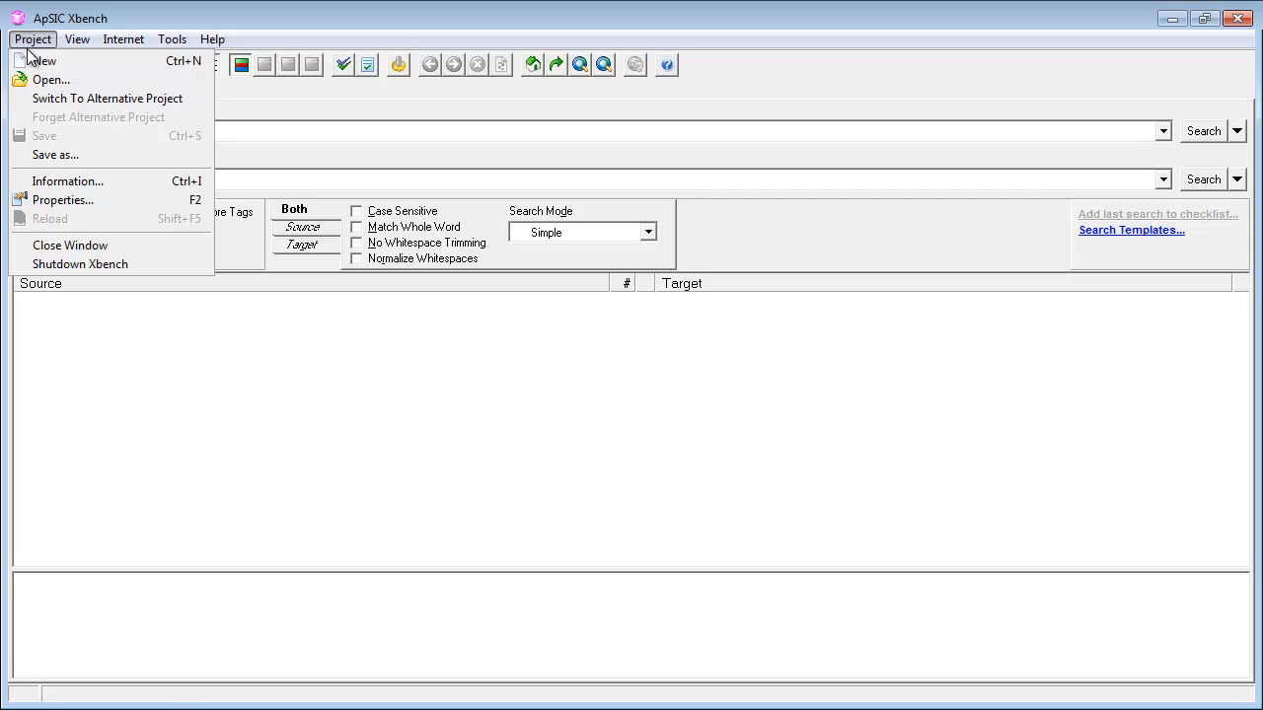
{"action": "left_click", "coordinate": [63, 200]}
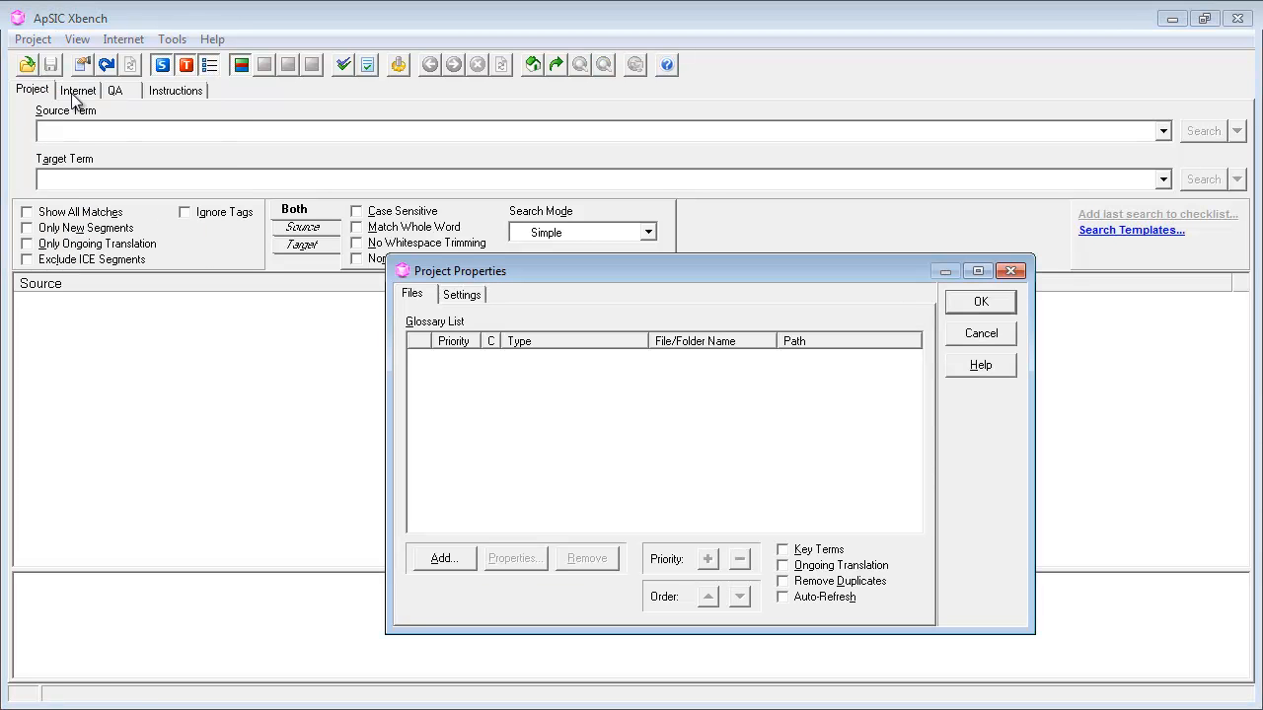
{"action": "left_click", "coordinate": [442, 559]}
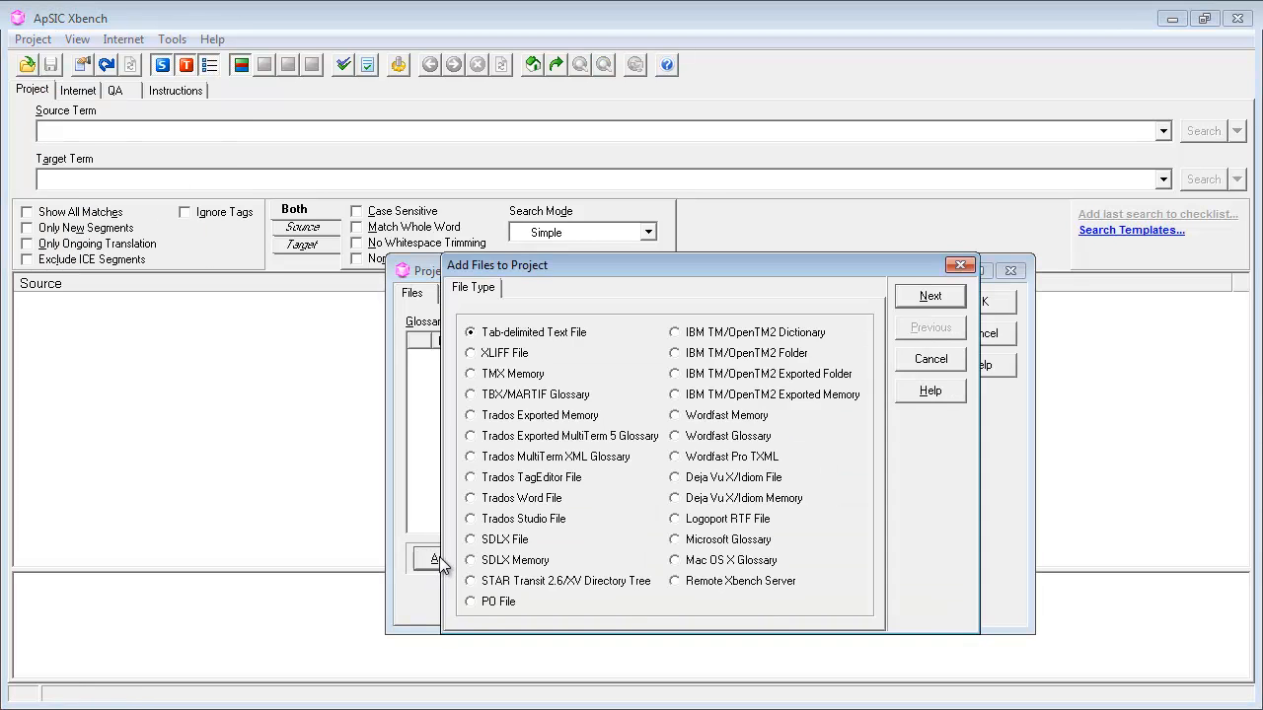
{"action": "left_click", "coordinate": [469, 394]}
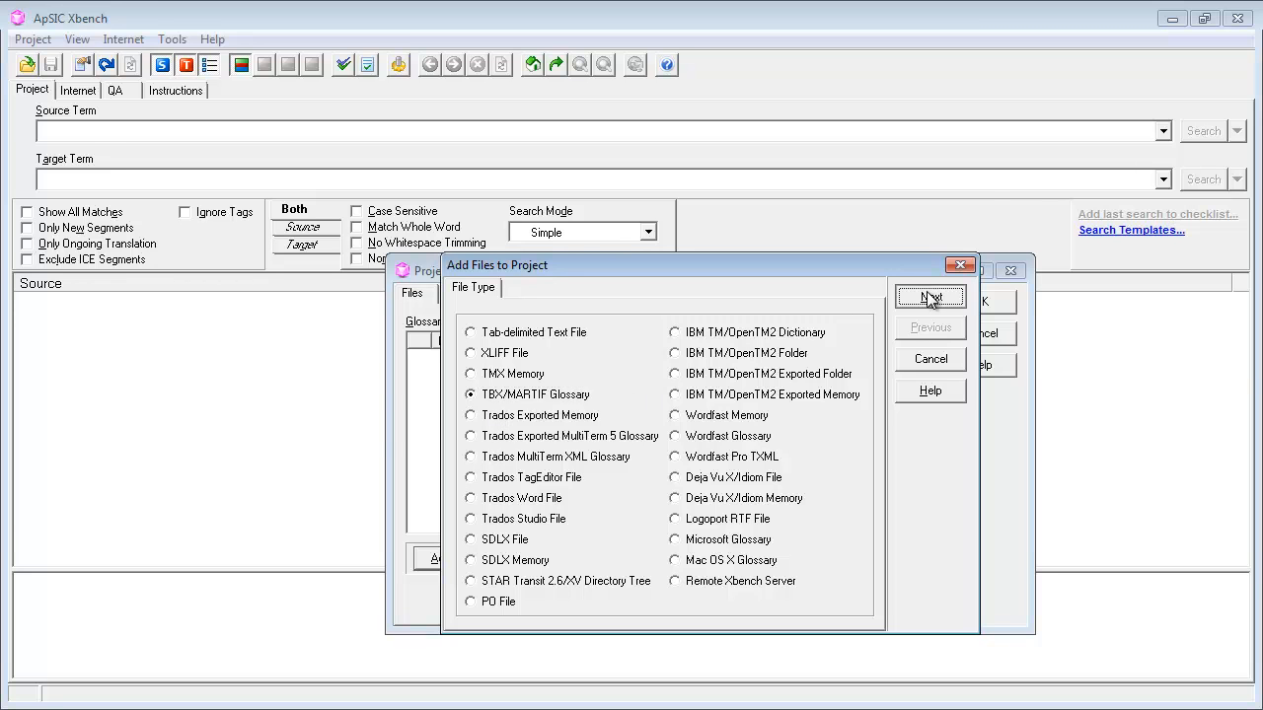
{"action": "left_click", "coordinate": [927, 296]}
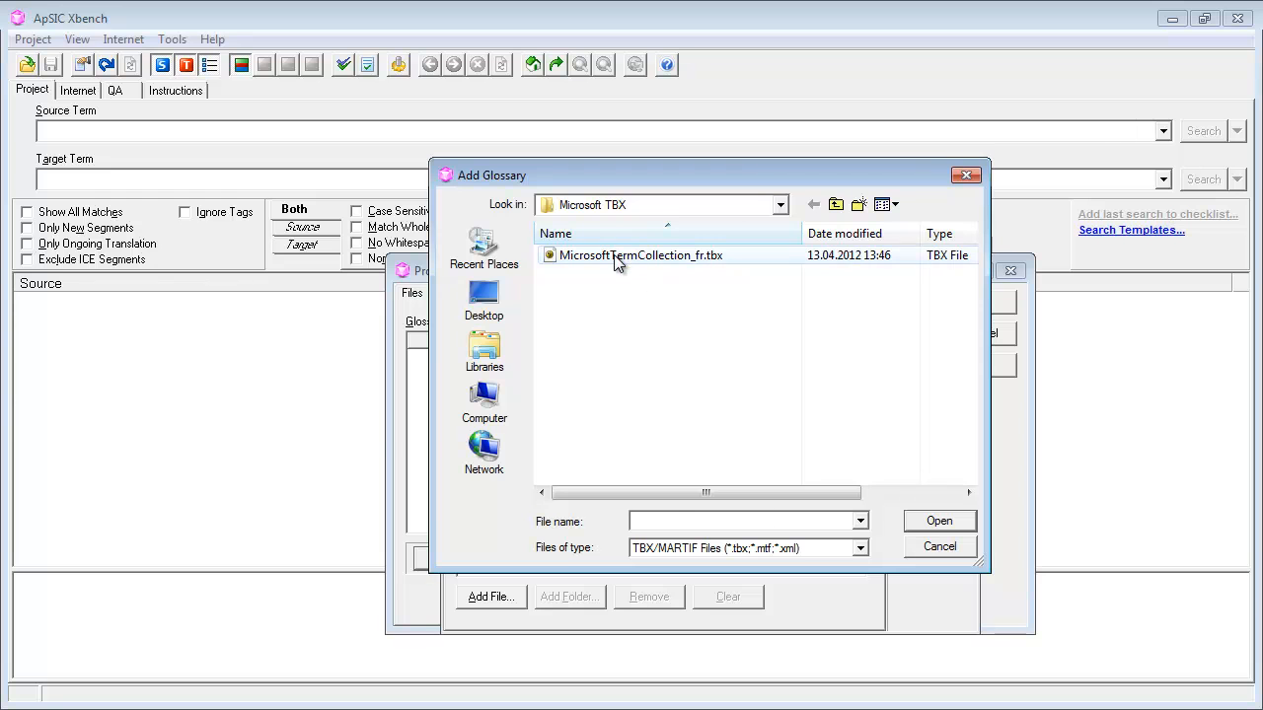
{"action": "left_click", "coordinate": [639, 256]}
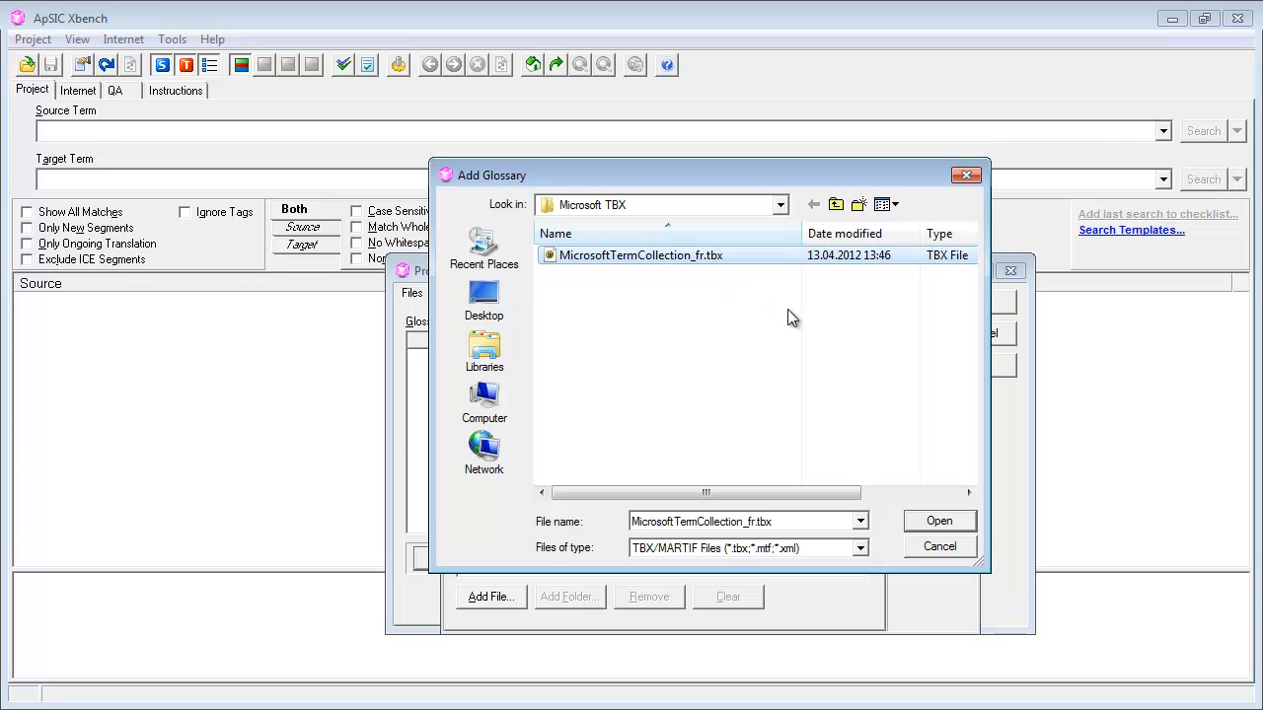
{"action": "left_click", "coordinate": [939, 520]}
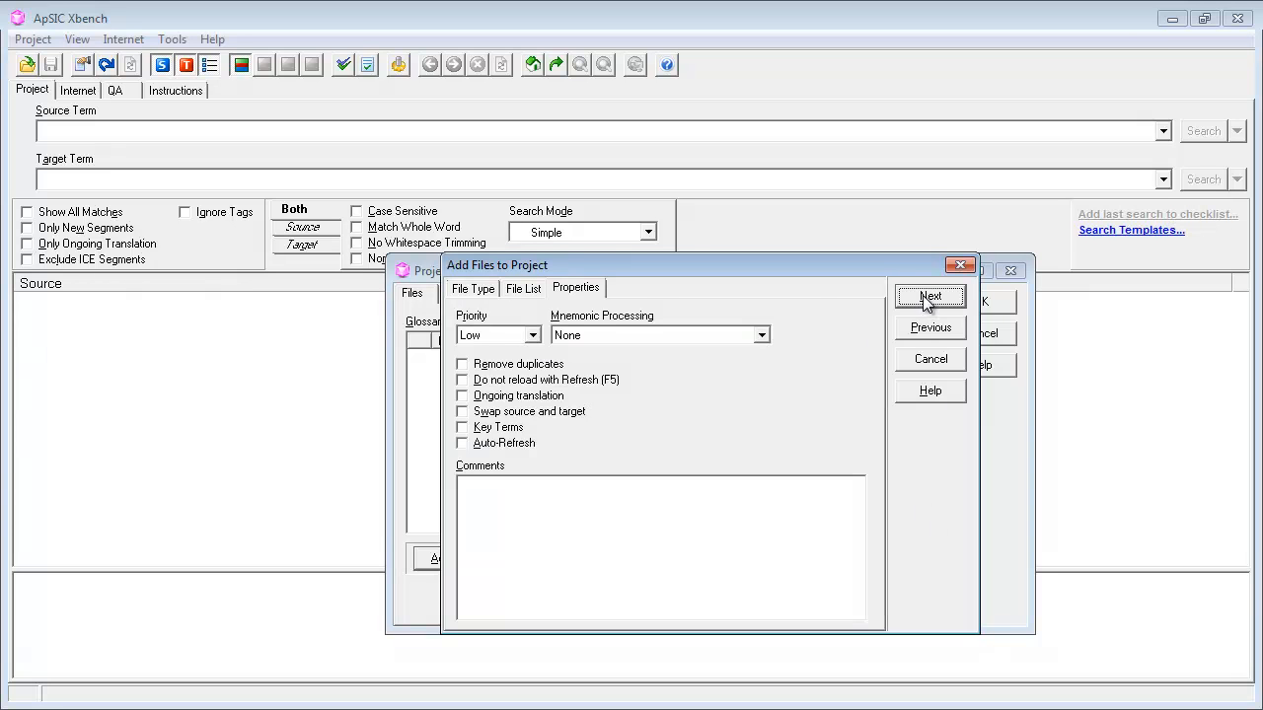
Keep default priority and finish the glossary with en-US source and fr-fr target
{"action": "left_click", "coordinate": [930, 296]}
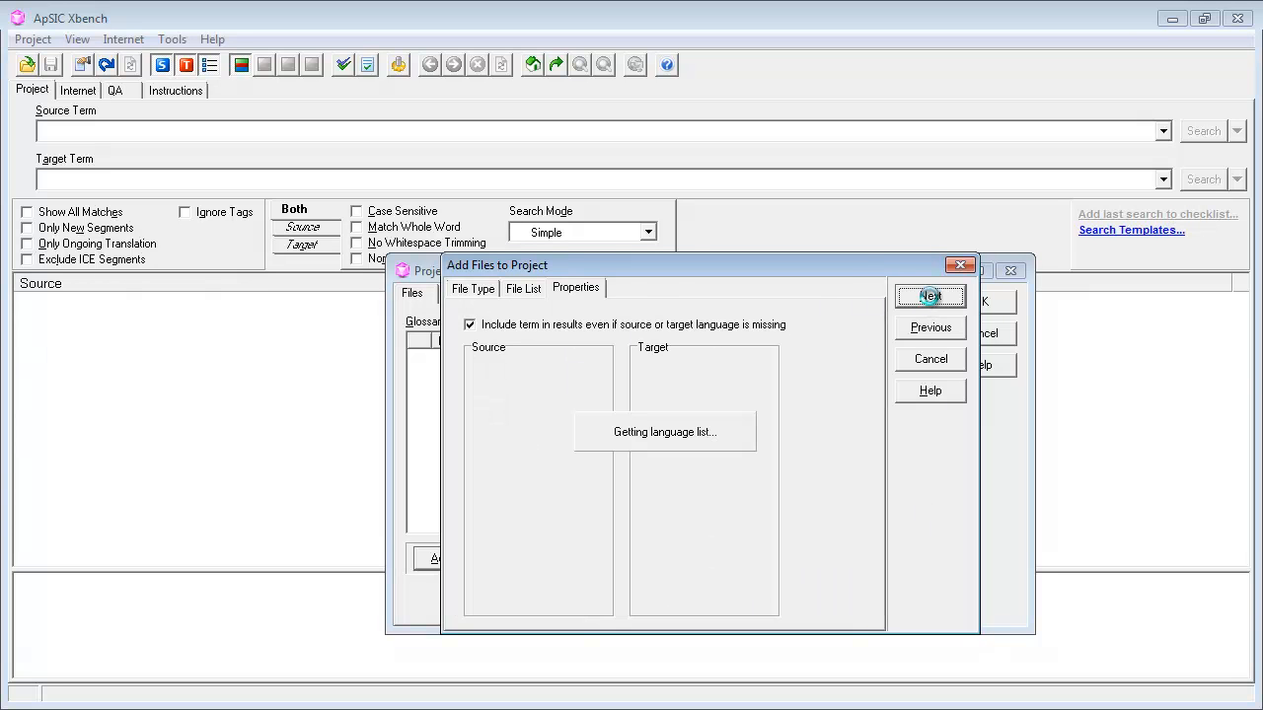
{"action": "left_click", "coordinate": [929, 296]}
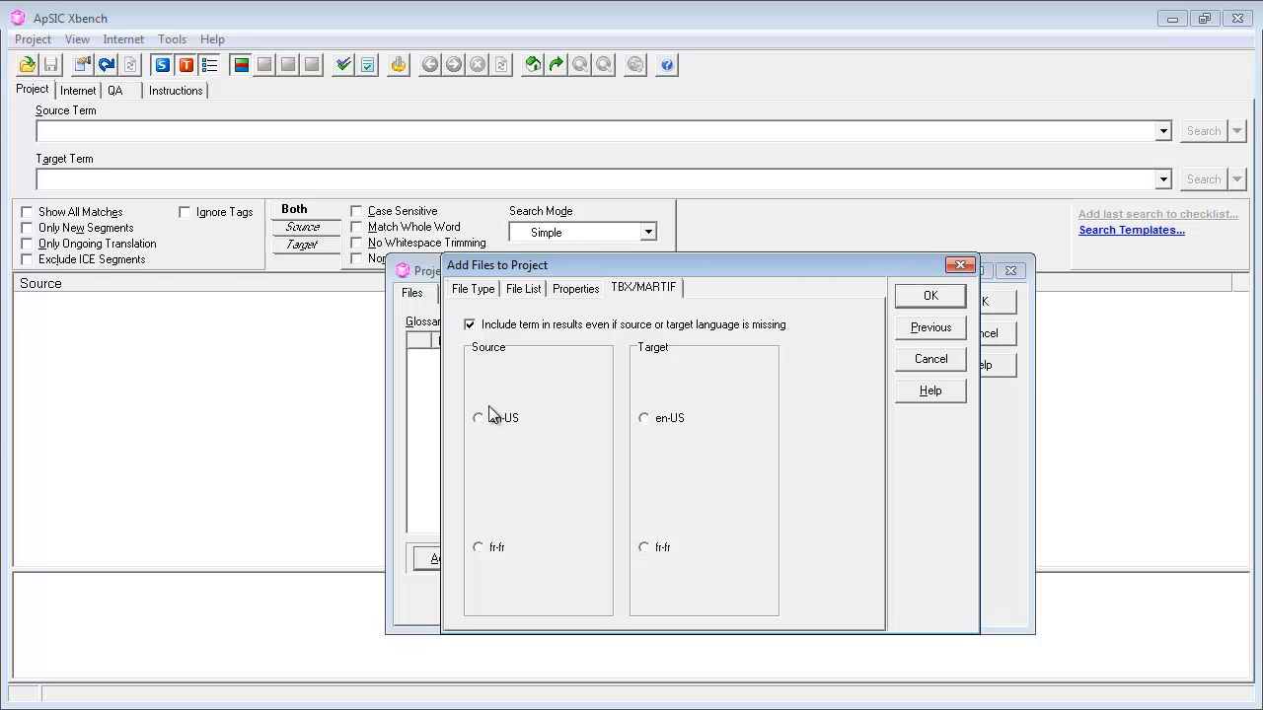
{"action": "left_click", "coordinate": [477, 419]}
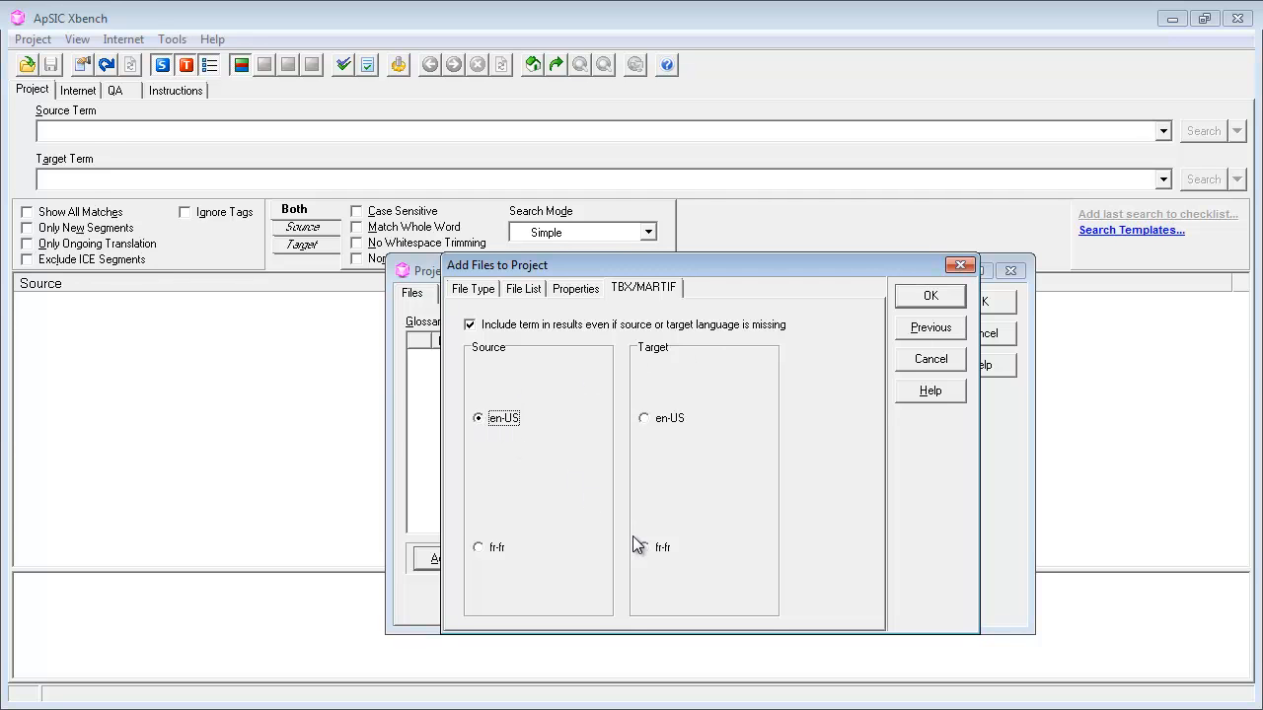
{"action": "left_click", "coordinate": [644, 549]}
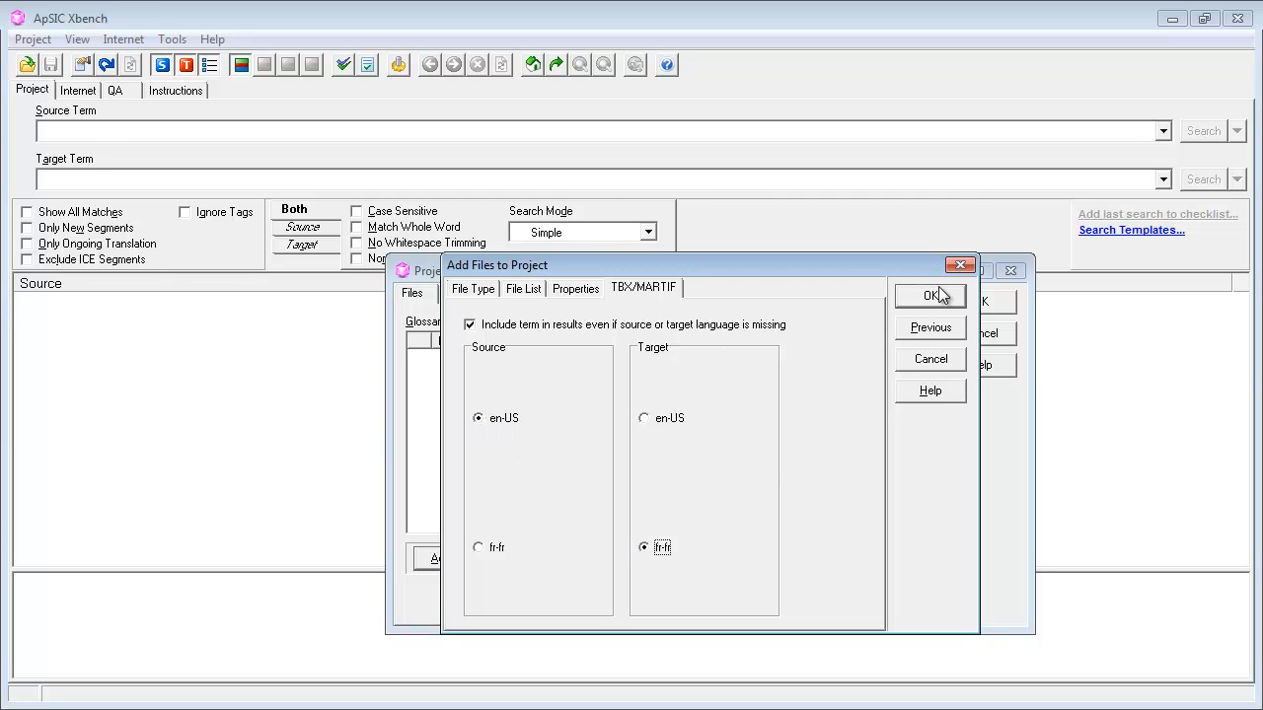
{"action": "left_click", "coordinate": [932, 296]}
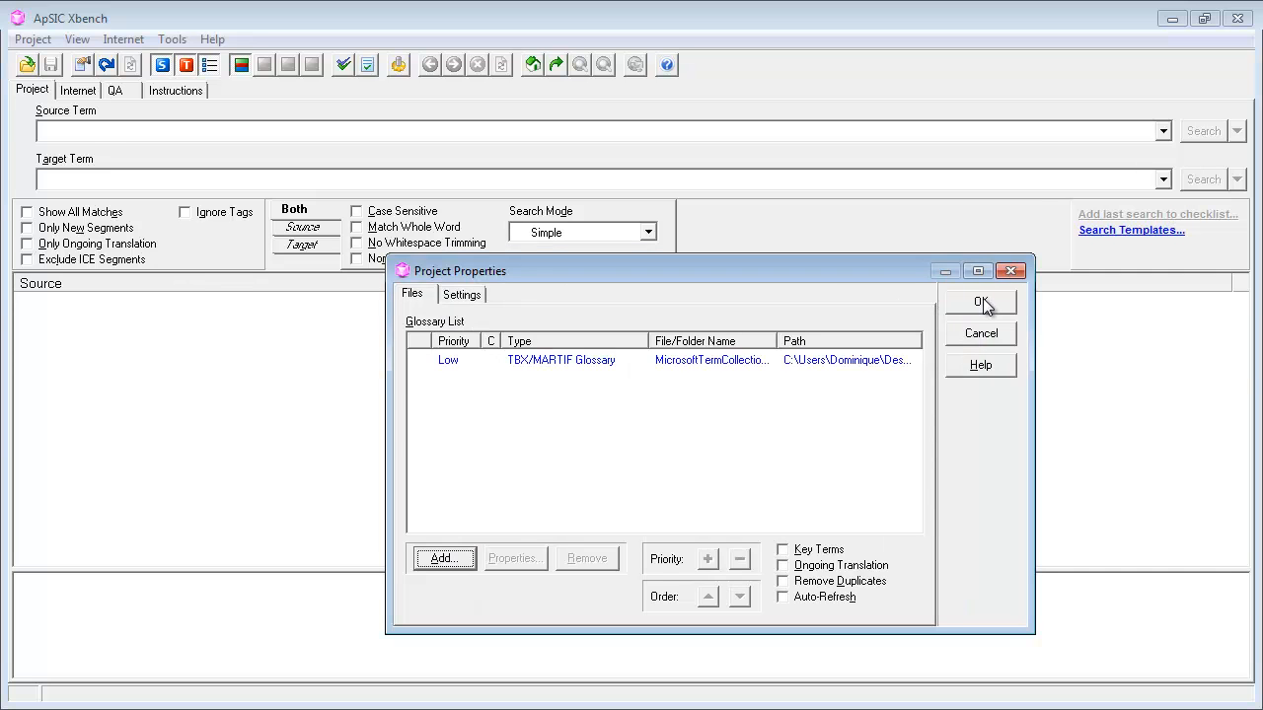
{"action": "left_click", "coordinate": [979, 302]}
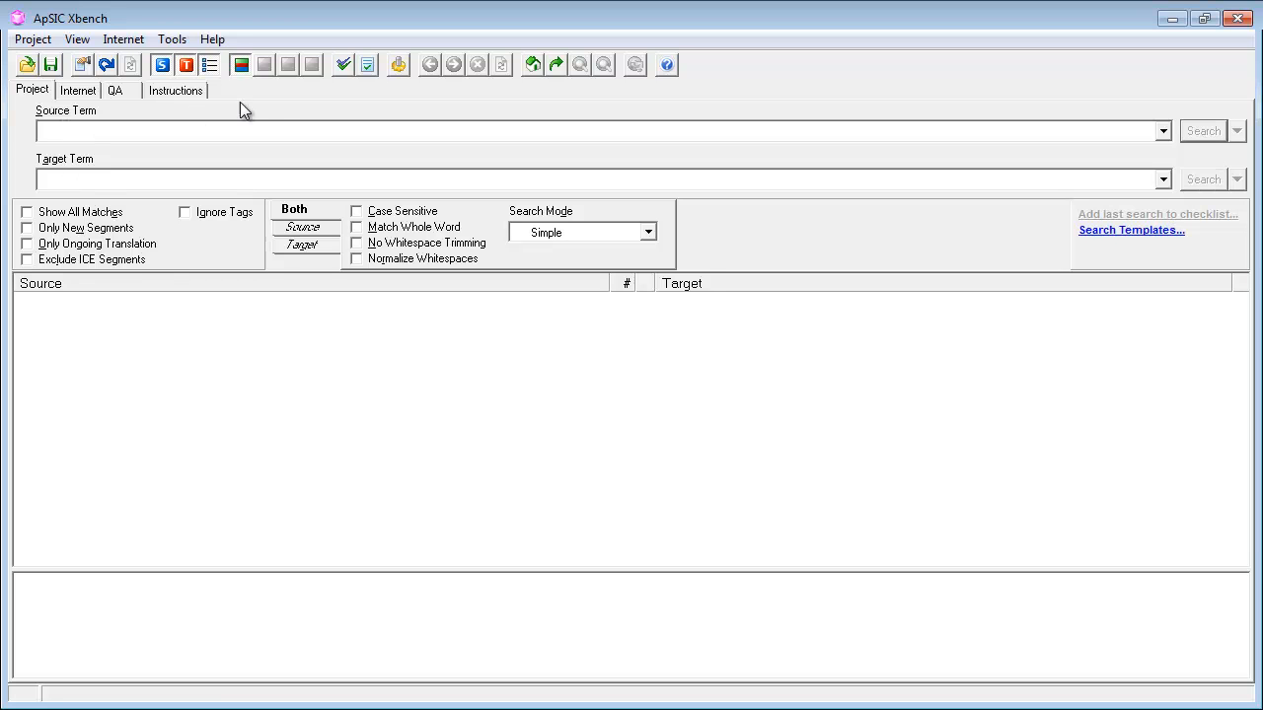
{"action": "type", "text": "opaque"}
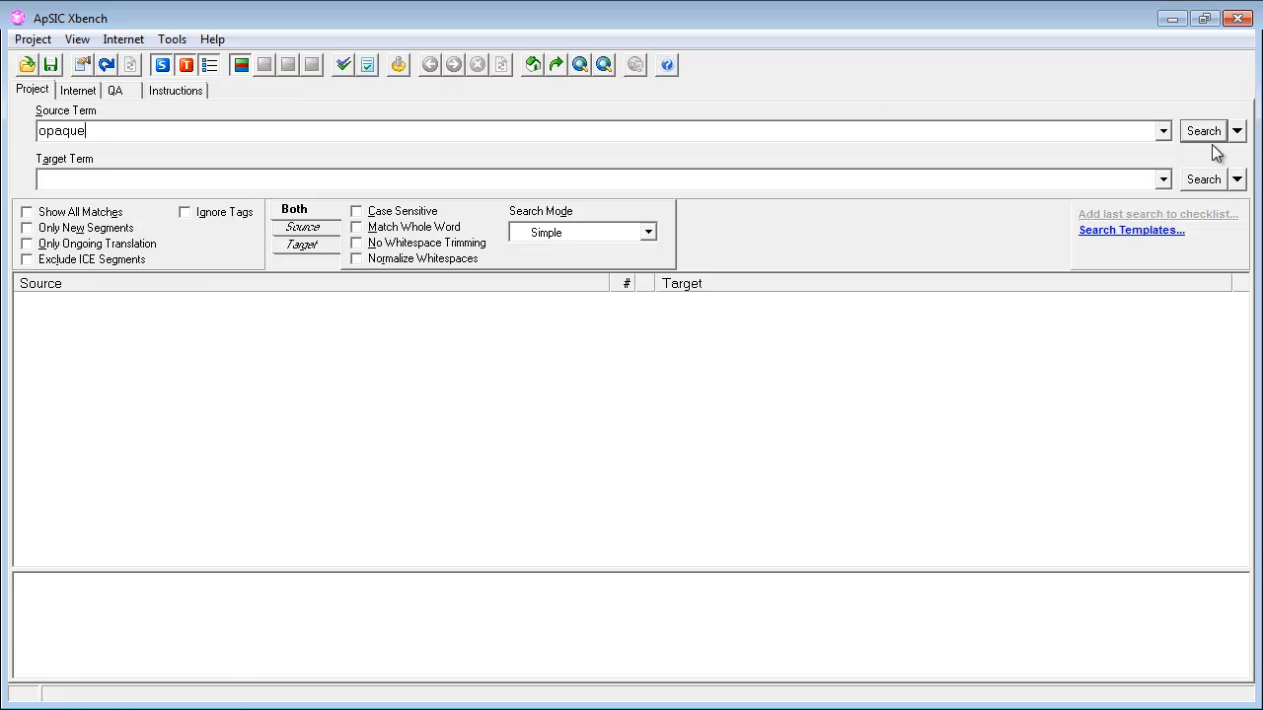
{"action": "left_click", "coordinate": [1204, 131]}
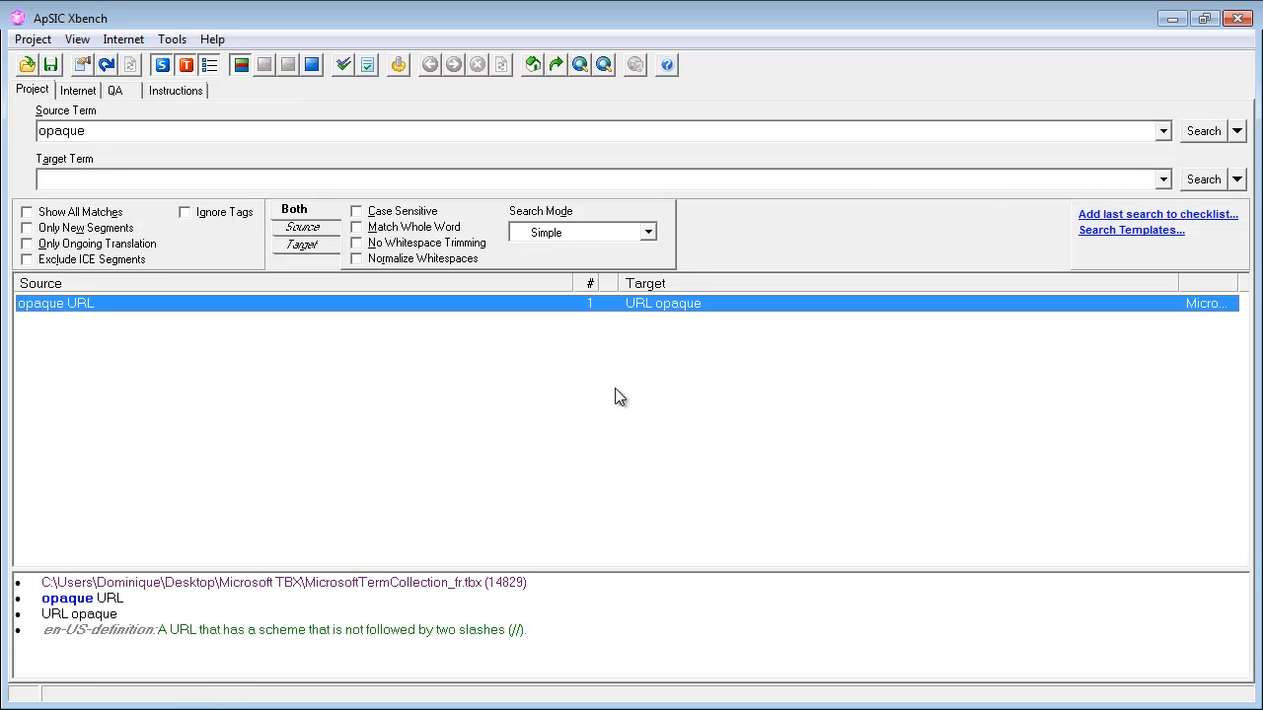
{"action": "mouse_move", "coordinate": [136, 339]}
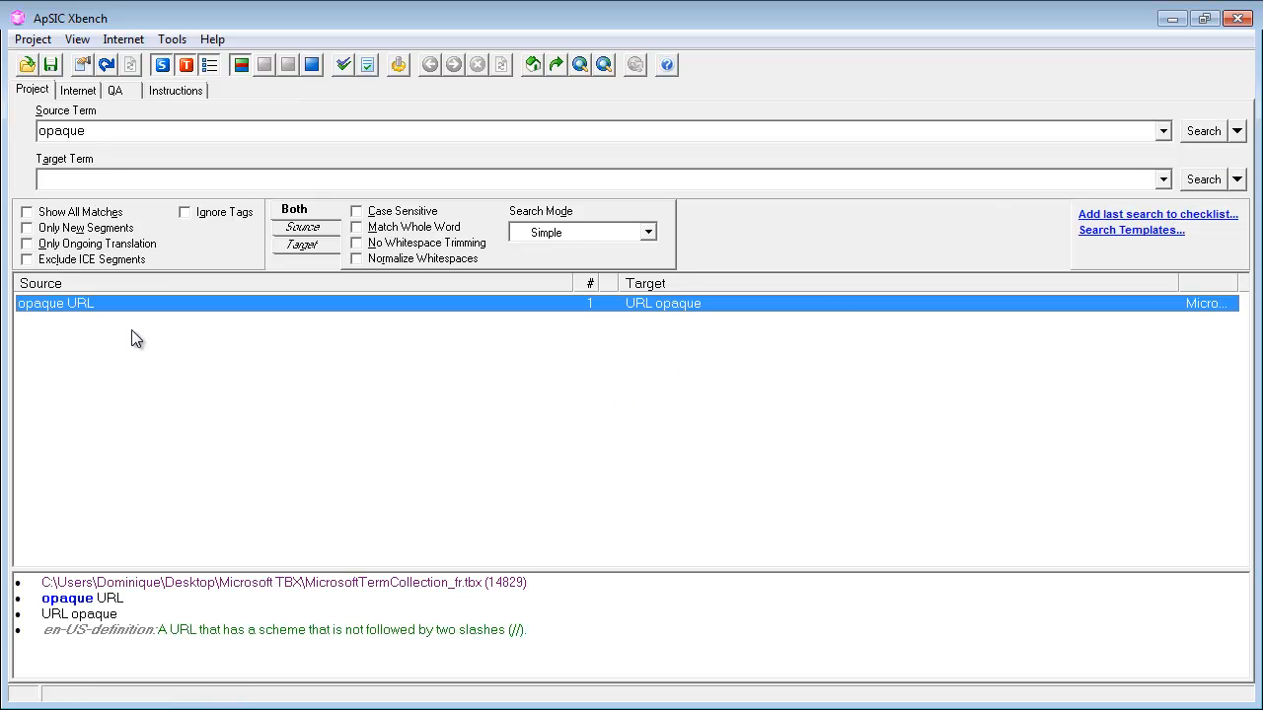
{"action": "mouse_move", "coordinate": [43, 327]}
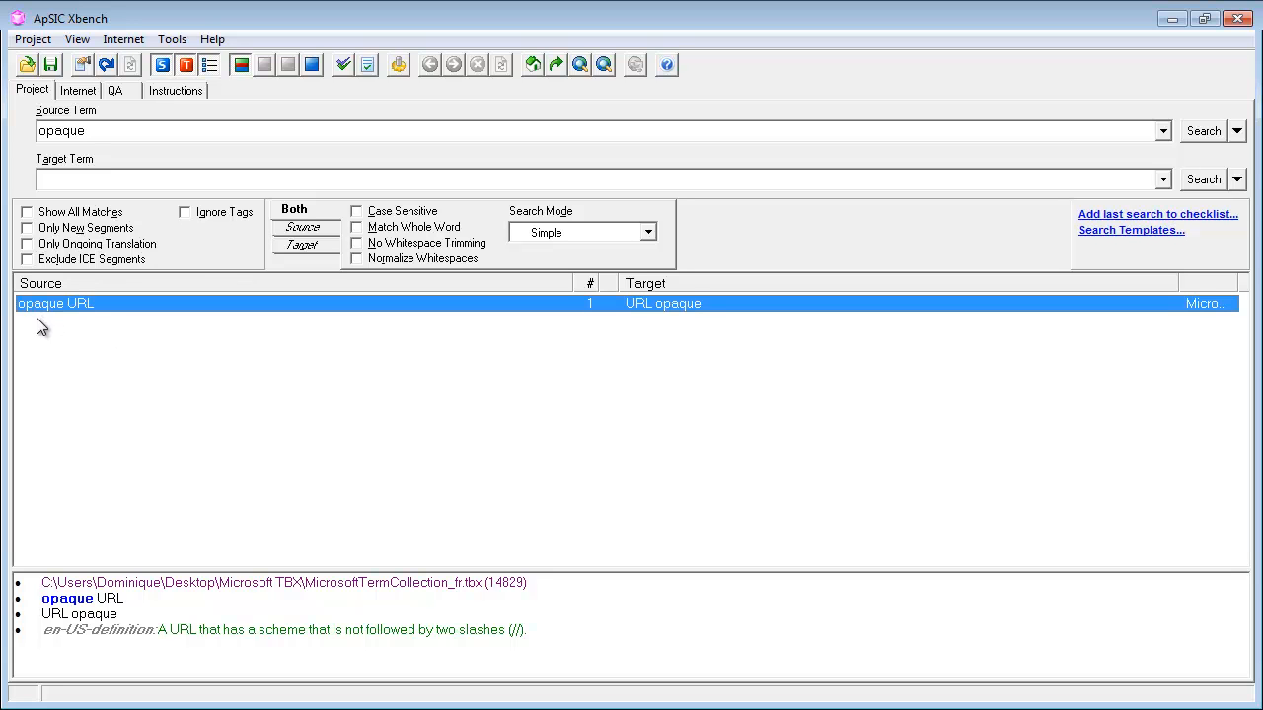
{"action": "mouse_move", "coordinate": [51, 328]}
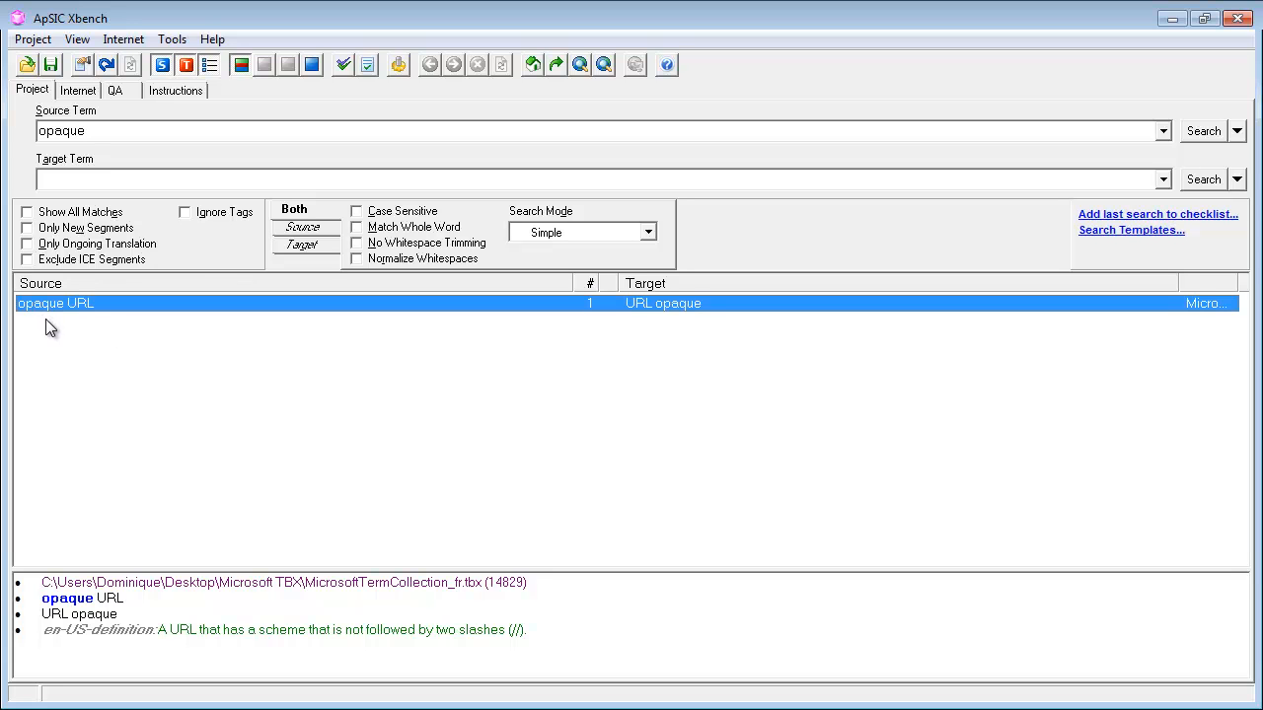
{"action": "mouse_move", "coordinate": [643, 332]}
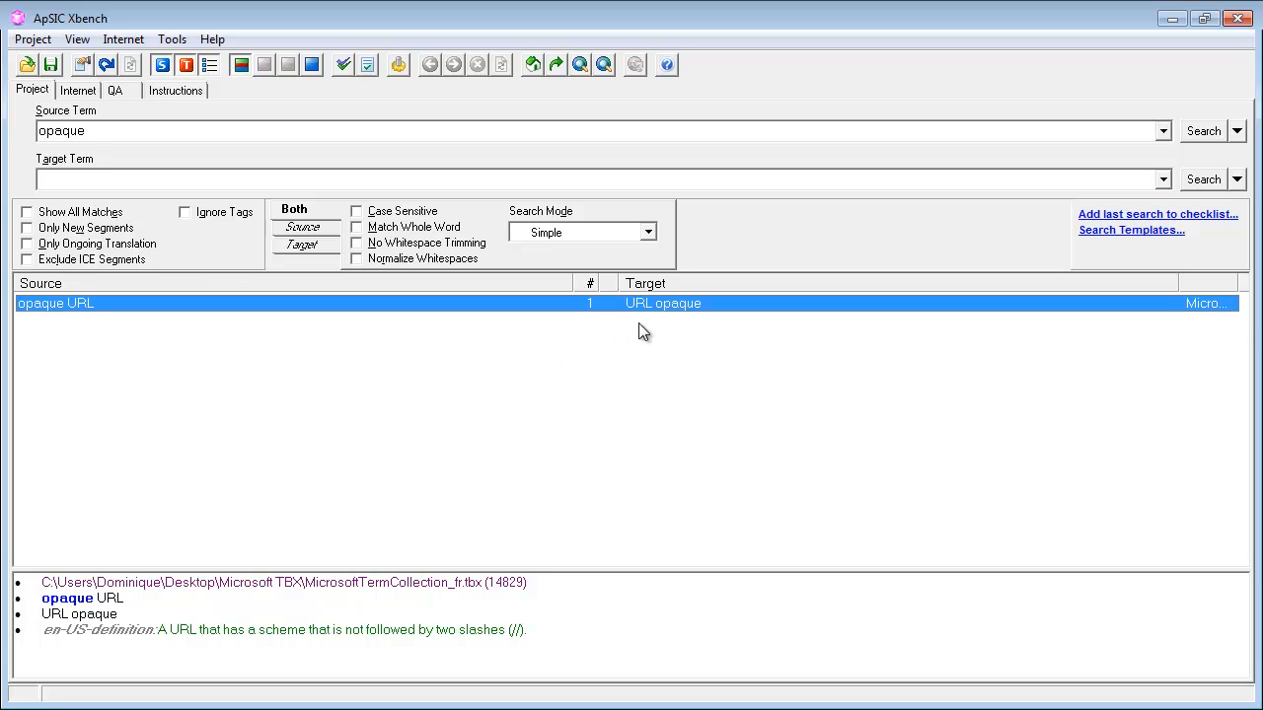
{"action": "mouse_move", "coordinate": [424, 486]}
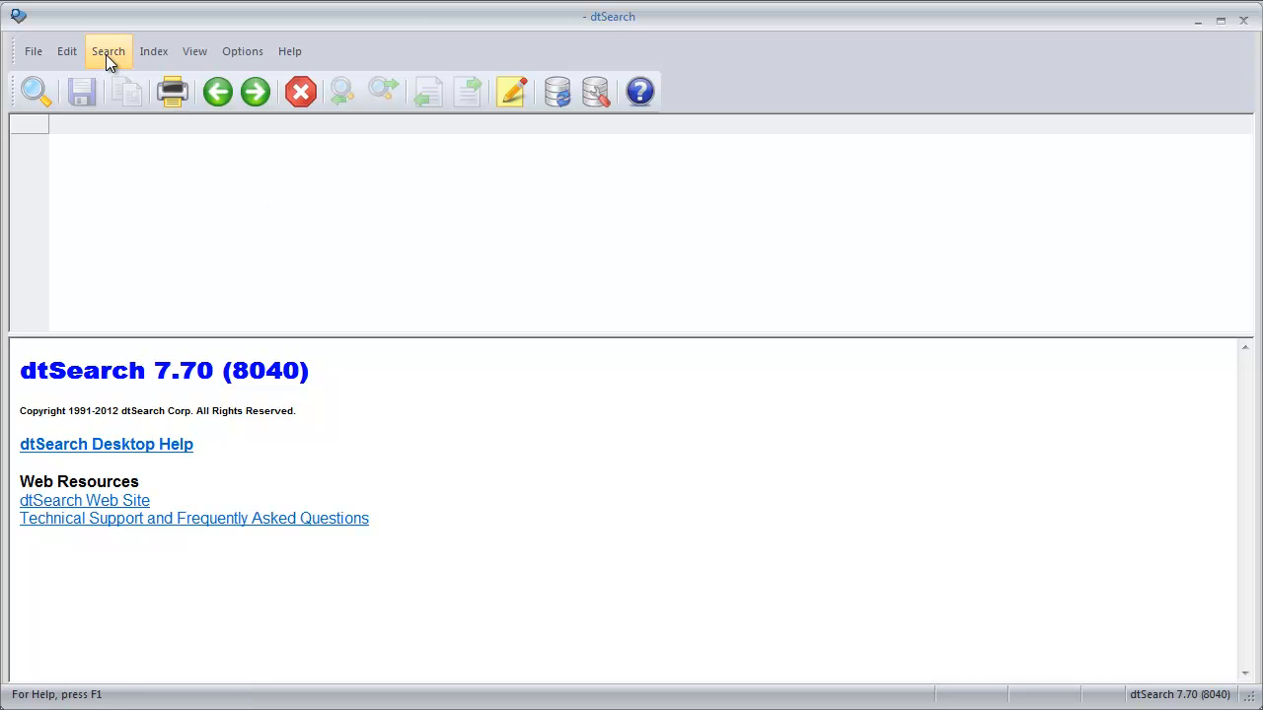
Run a dtSearch search request for 'opaque' against the indexed TBX glossary
{"action": "left_click", "coordinate": [106, 52]}
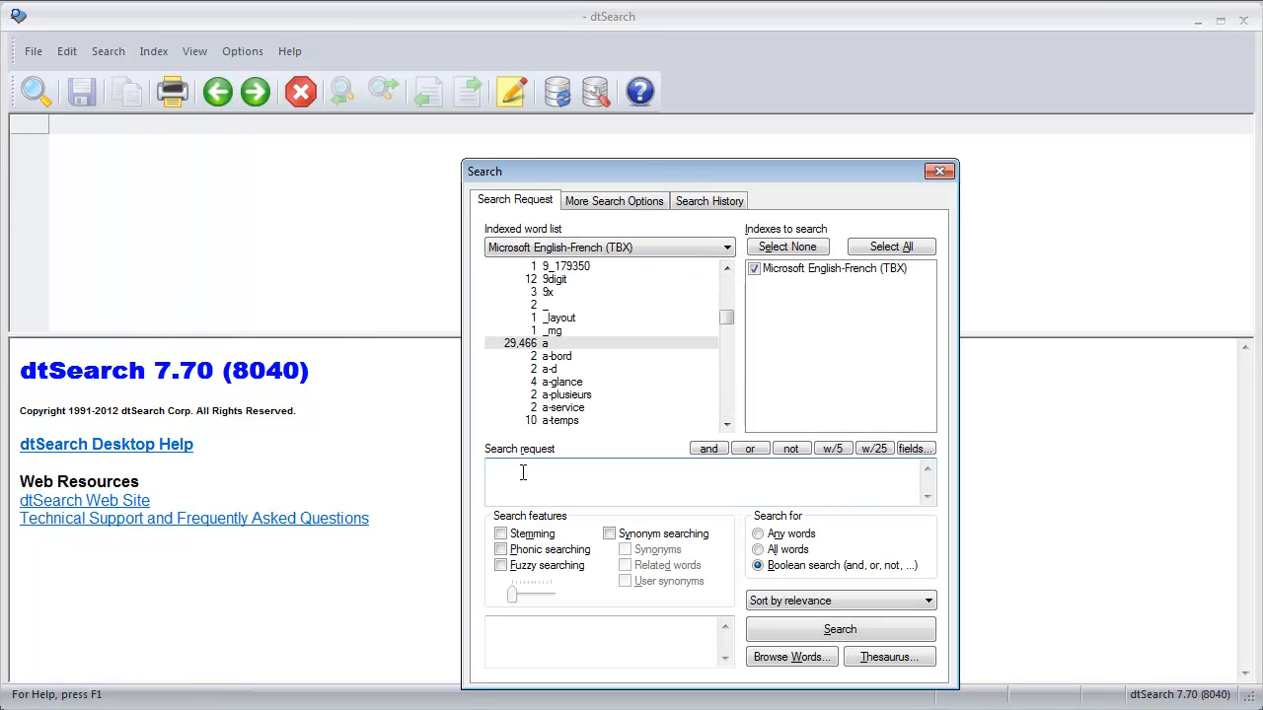
{"action": "type", "text": "opaque"}
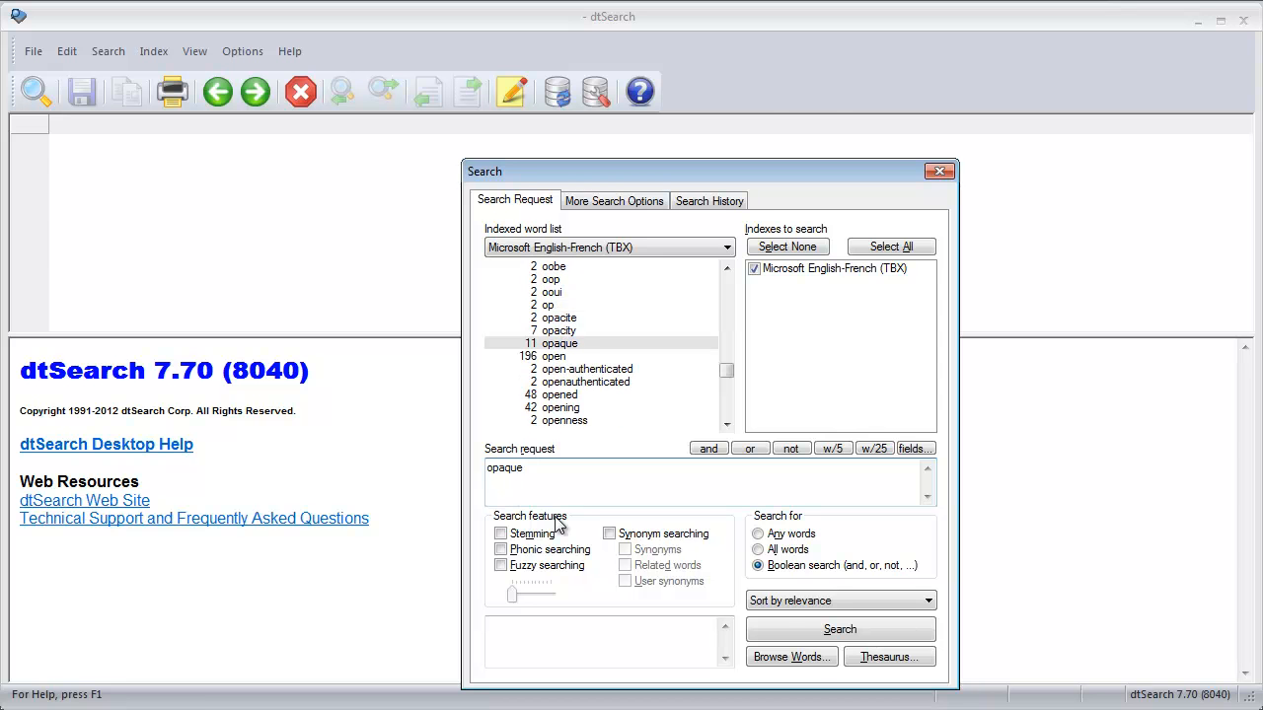
{"action": "left_click", "coordinate": [841, 628]}
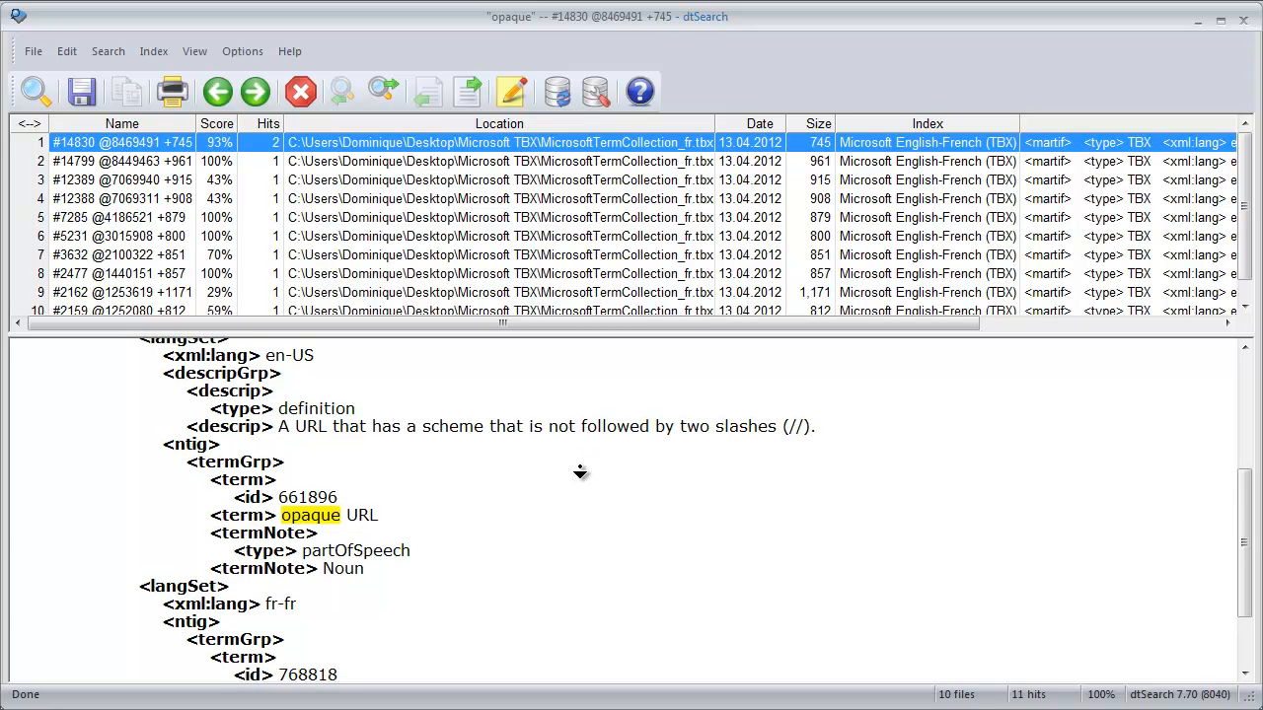
Read the second hit's opaque directory entry and scroll on to the opacity mask / masque d'opacité entry
{"action": "scroll", "scroll_direction": "down", "scroll_amount": 3}
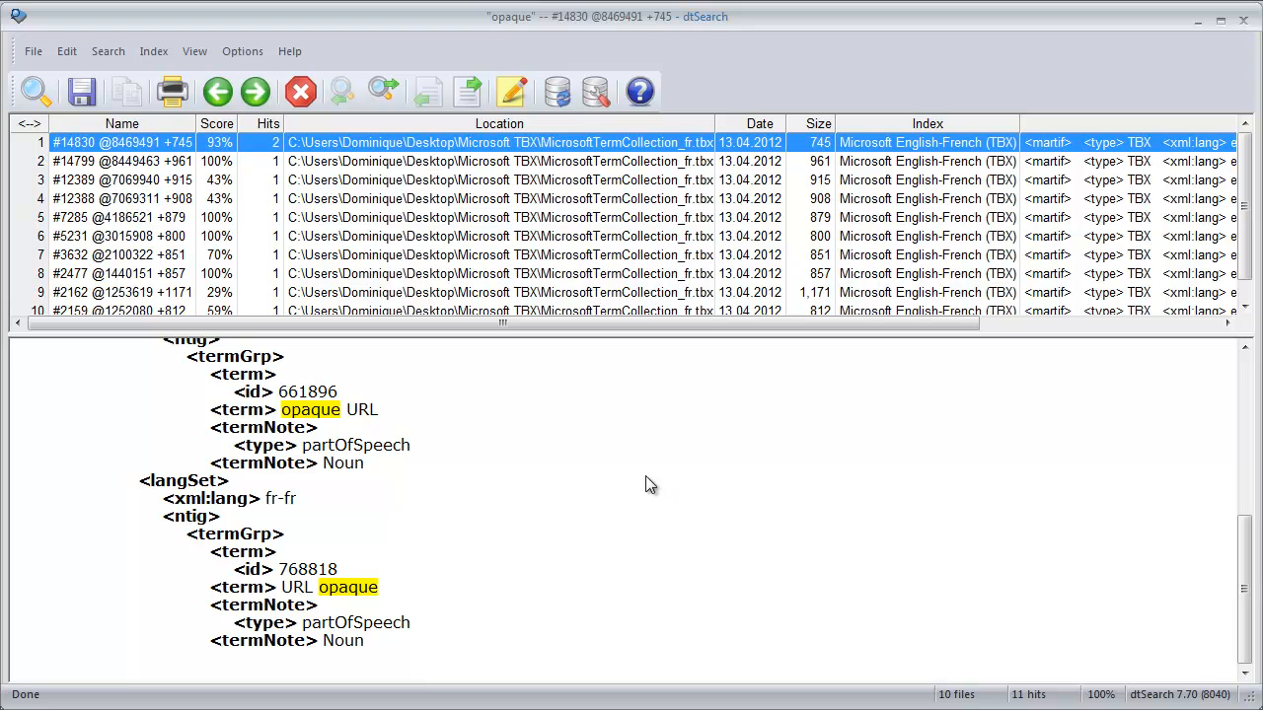
{"action": "mouse_move", "coordinate": [478, 351]}
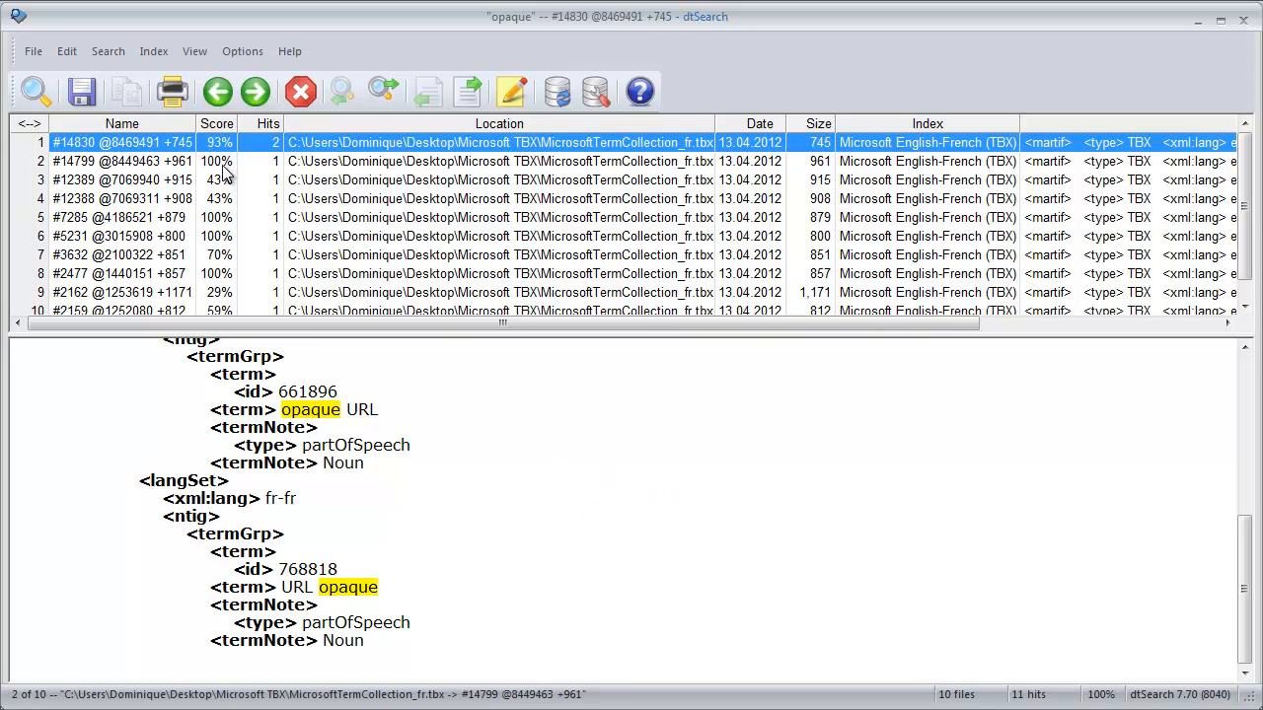
{"action": "left_click", "coordinate": [122, 162]}
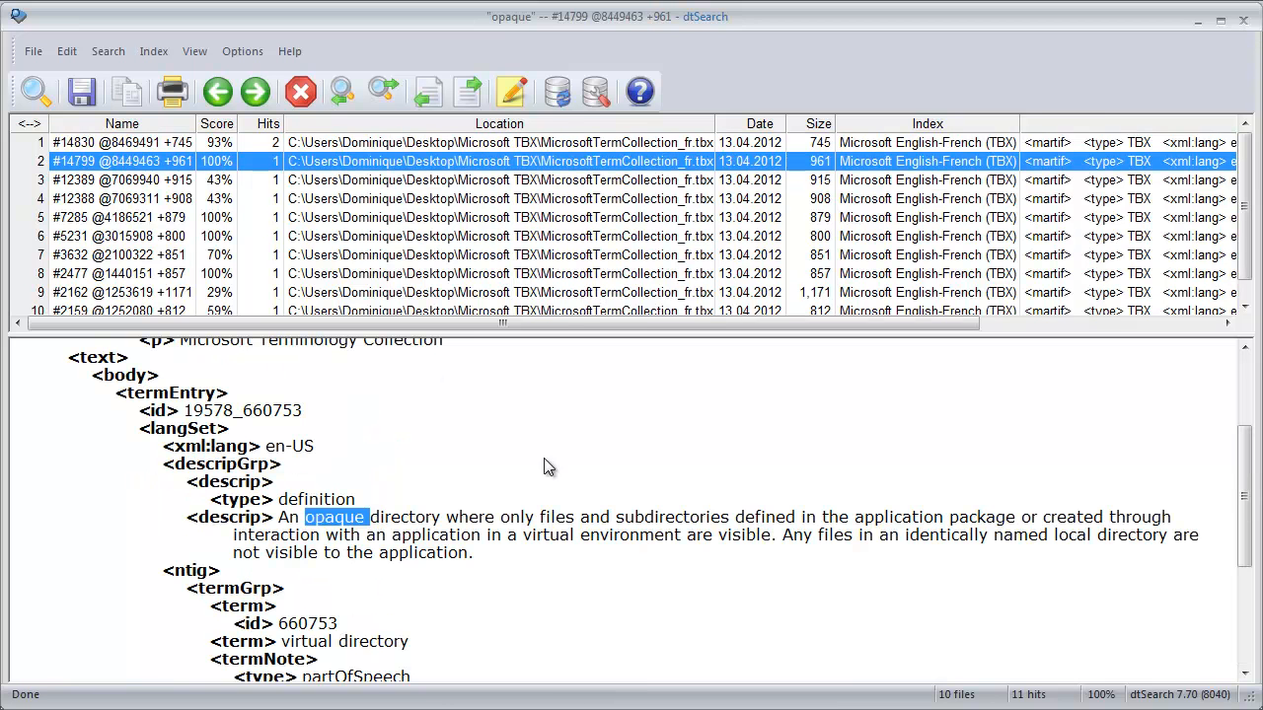
{"action": "scroll", "scroll_direction": "down", "scroll_amount": 3}
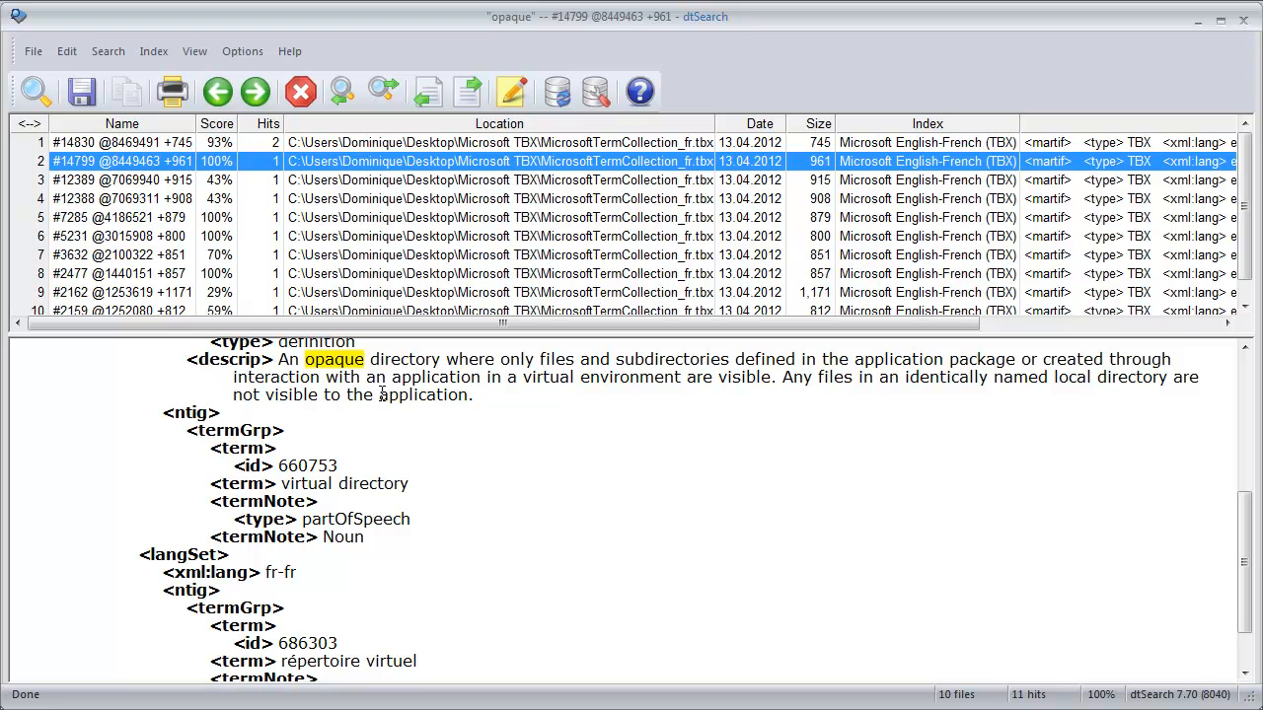
{"action": "mouse_move", "coordinate": [478, 432]}
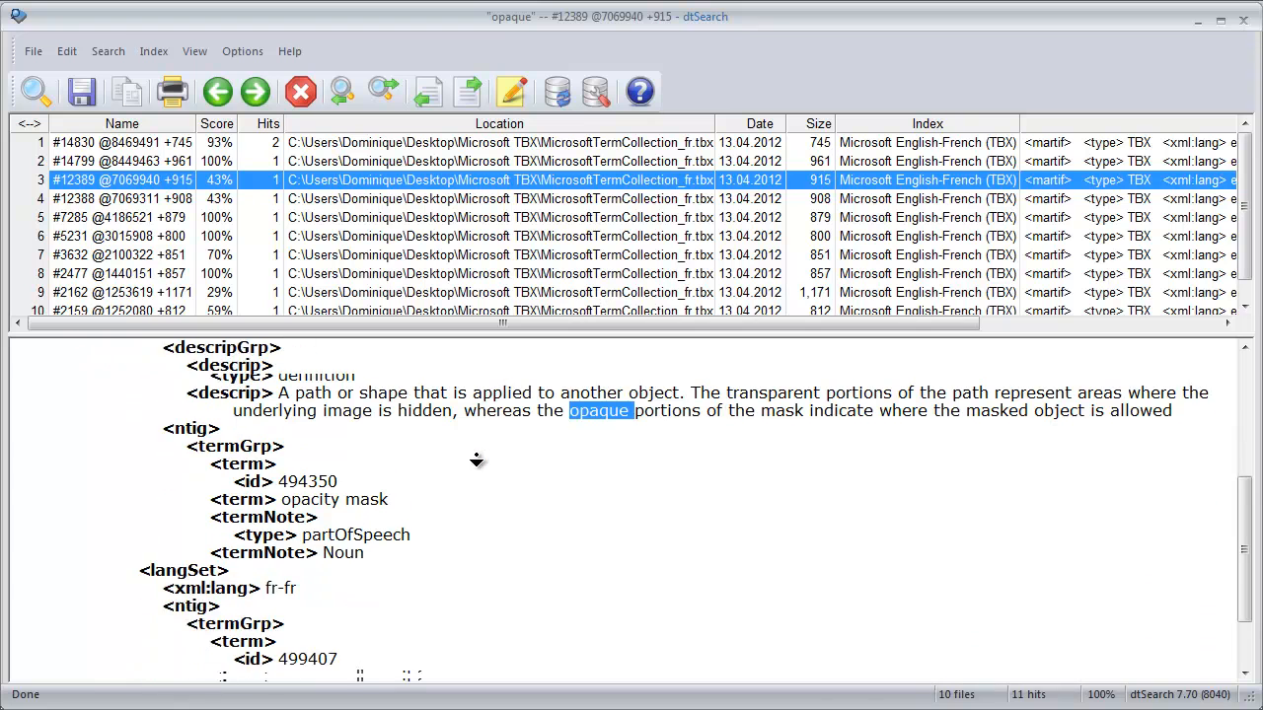
{"action": "scroll", "scroll_direction": "down", "scroll_amount": 3}
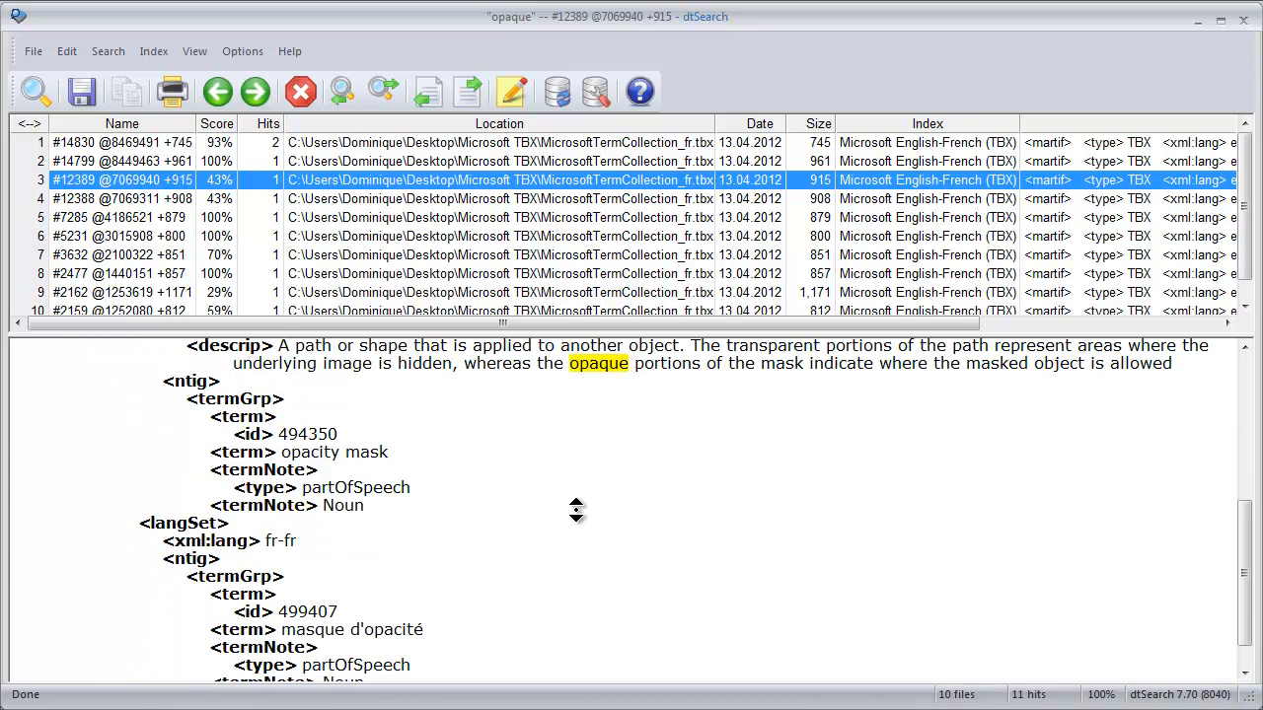
{"action": "scroll", "scroll_direction": "down", "scroll_amount": 3}
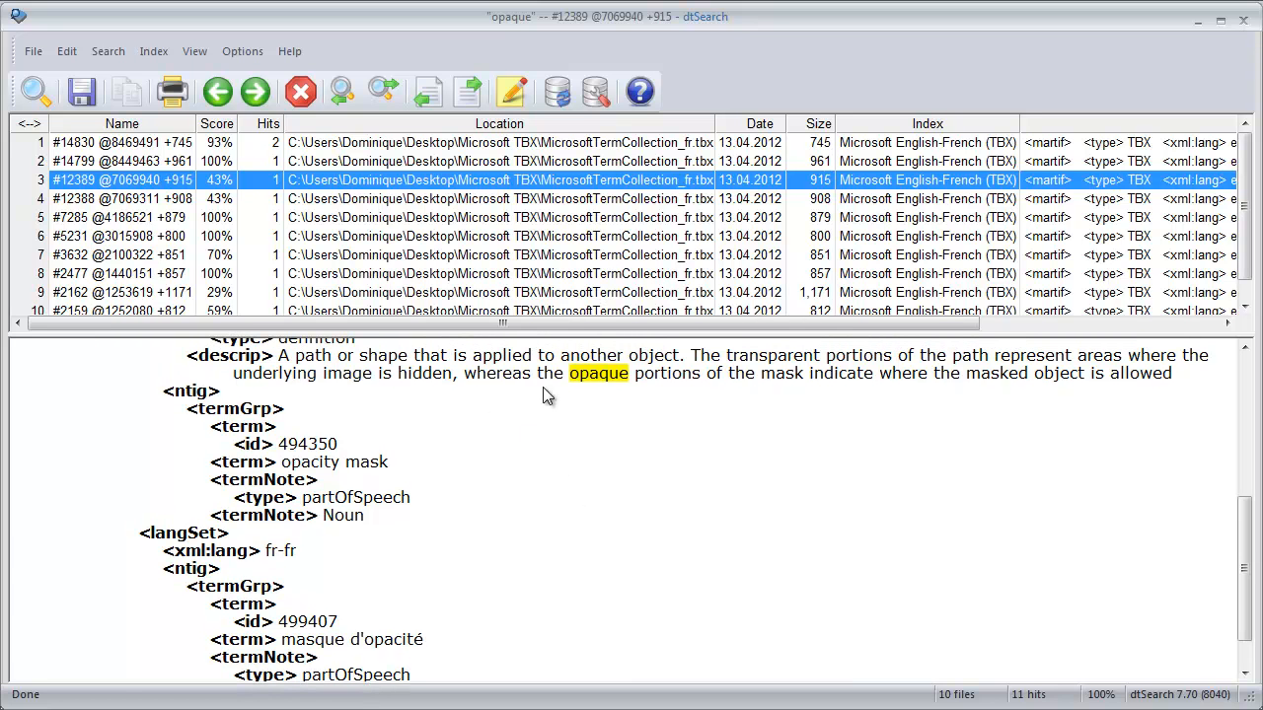
{"action": "mouse_move", "coordinate": [723, 405]}
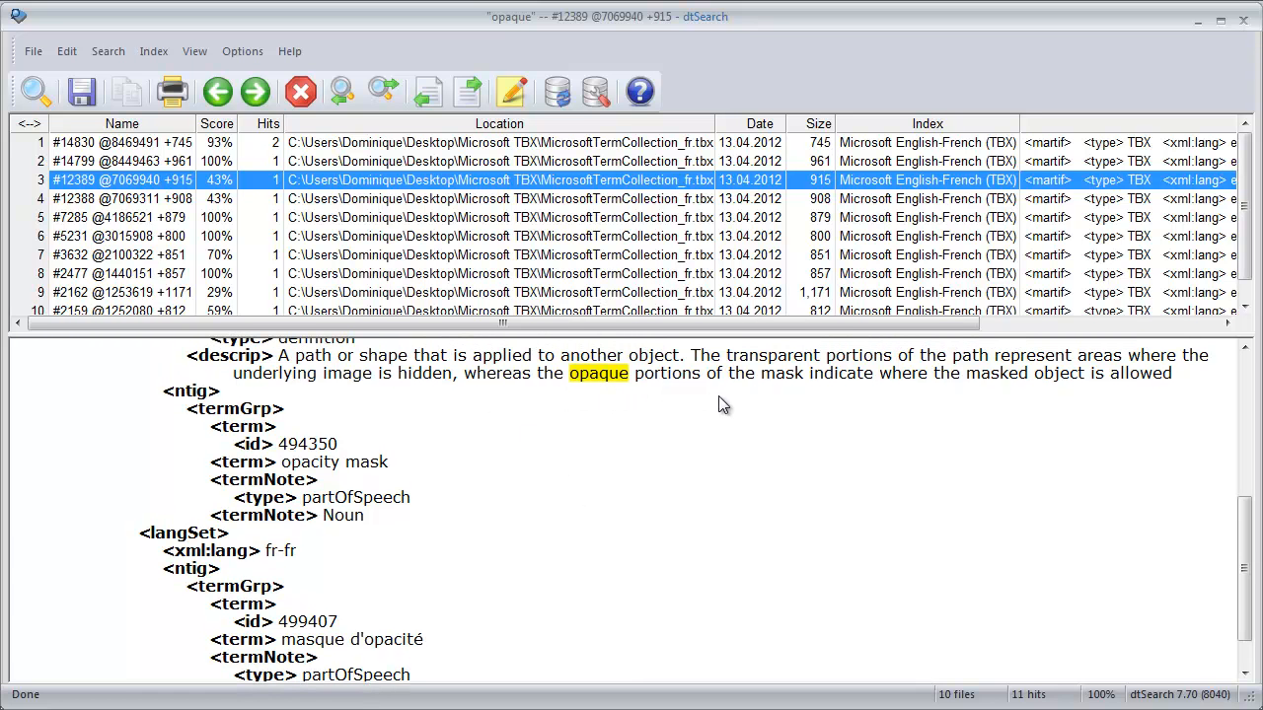
{"action": "mouse_move", "coordinate": [551, 434]}
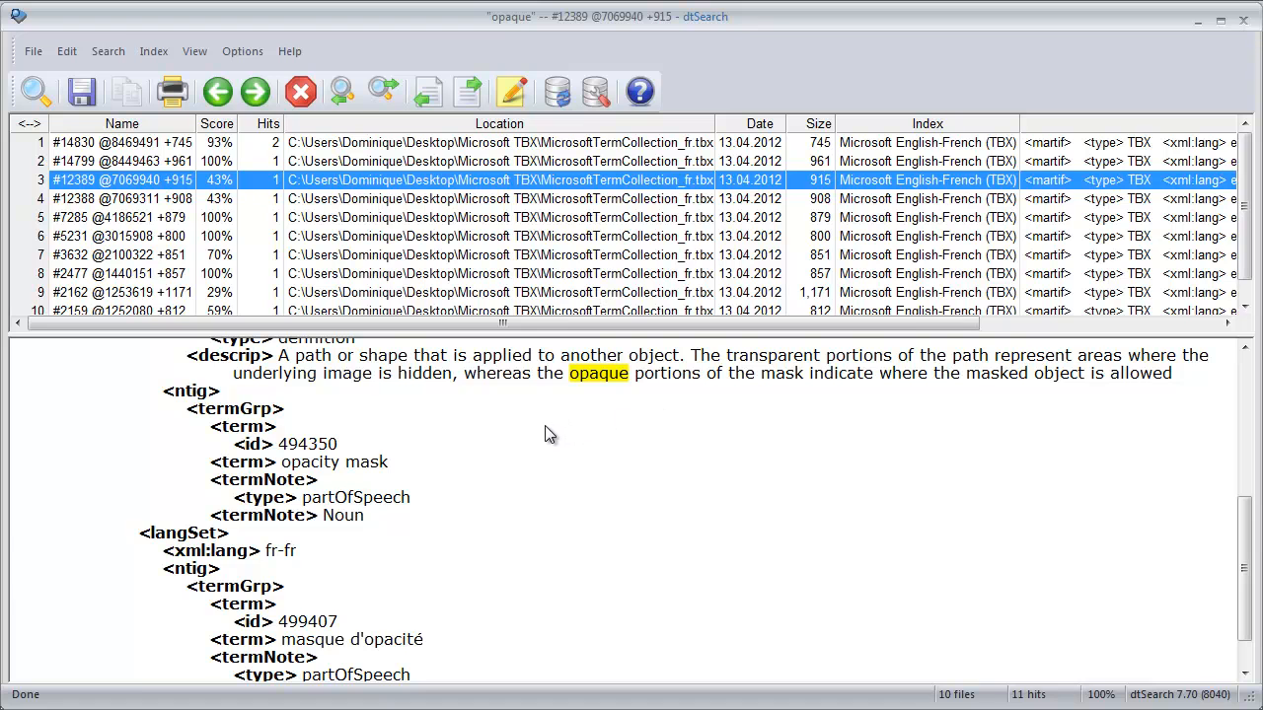